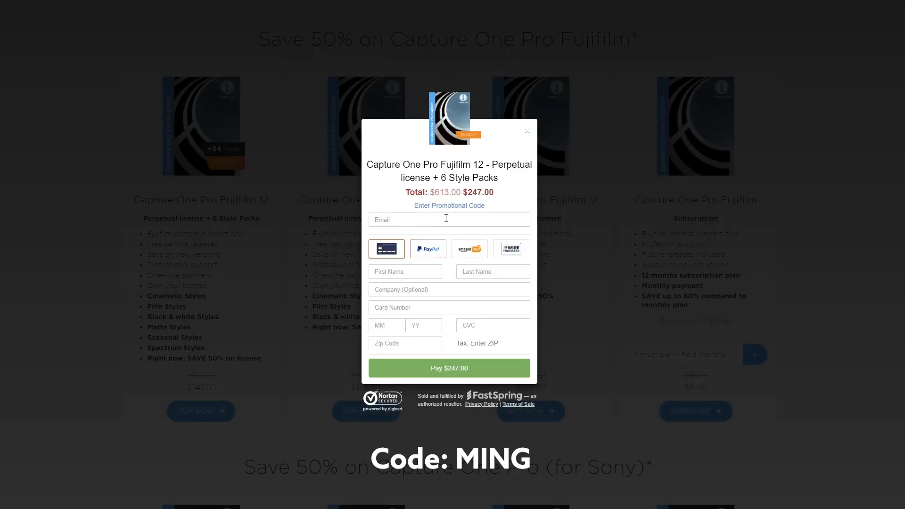
Step: Reveal the coupon code field on the Capture One Pro Fujifilm 12 order and start entering a code
click(448, 205)
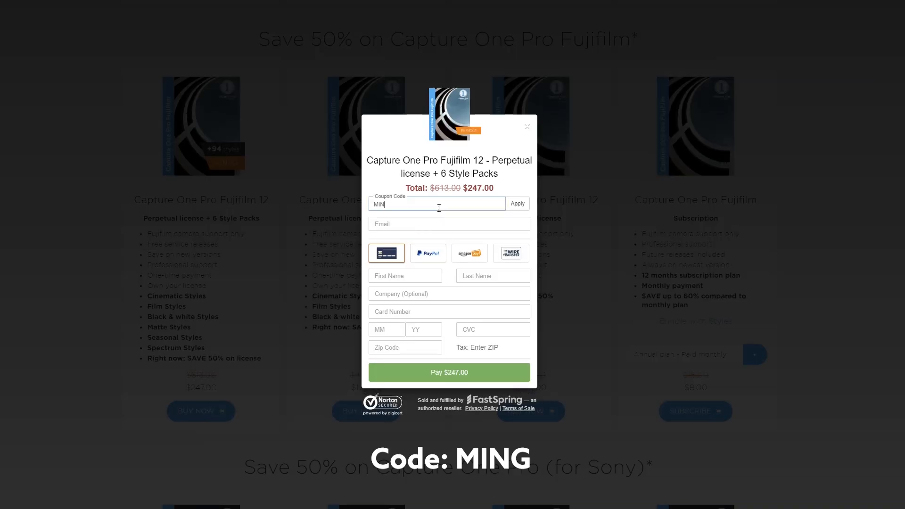
click(515, 204)
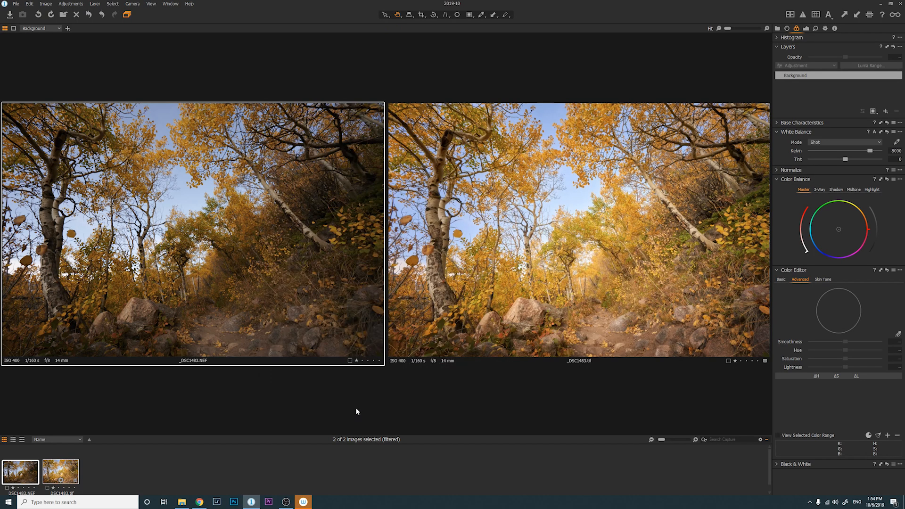
mouse_move(315, 405)
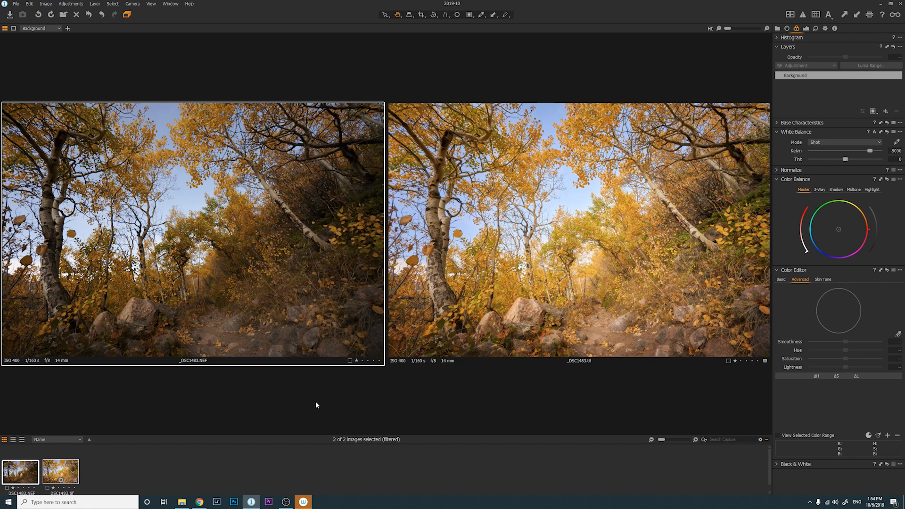
mouse_move(245, 328)
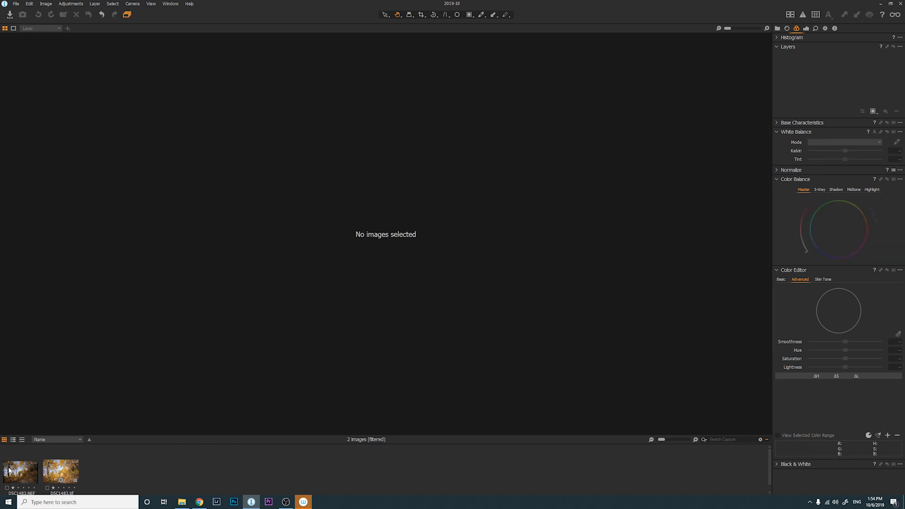
Step: Show the raw NEF aspen trail photo alone in the viewer
click(20, 470)
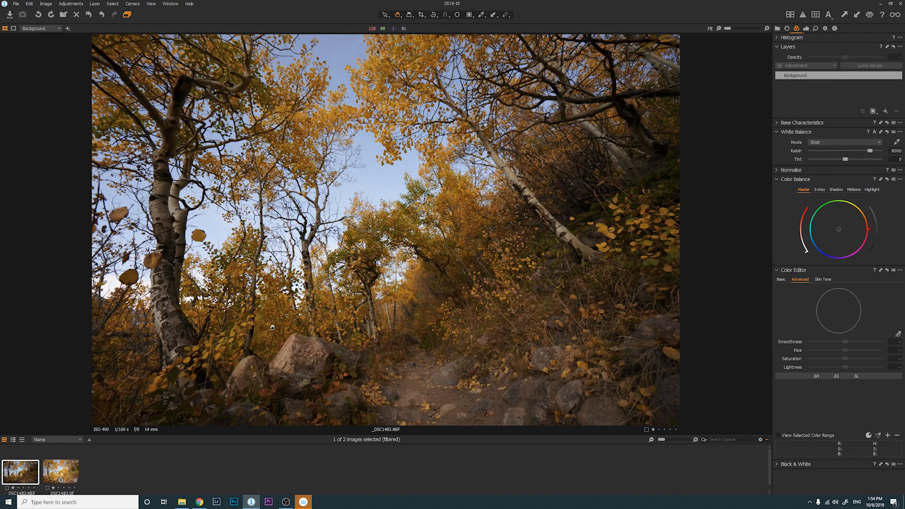
mouse_move(634, 187)
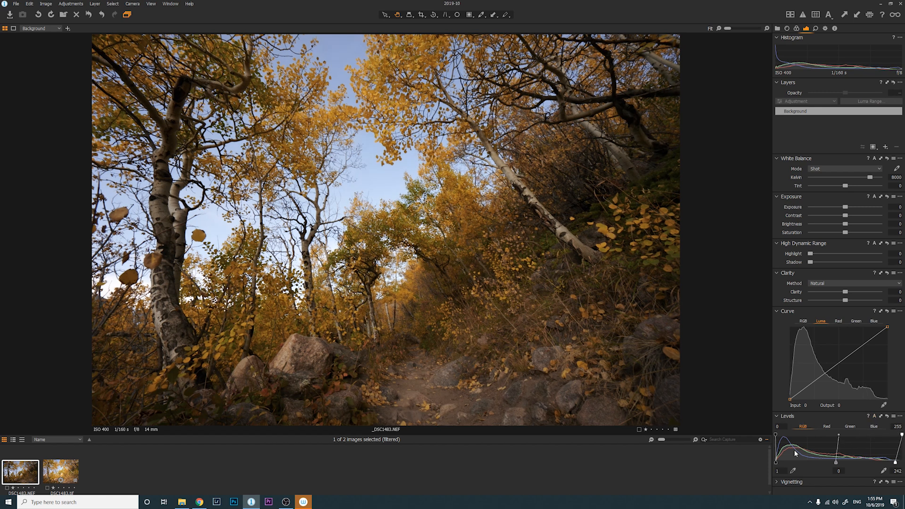
mouse_move(779, 469)
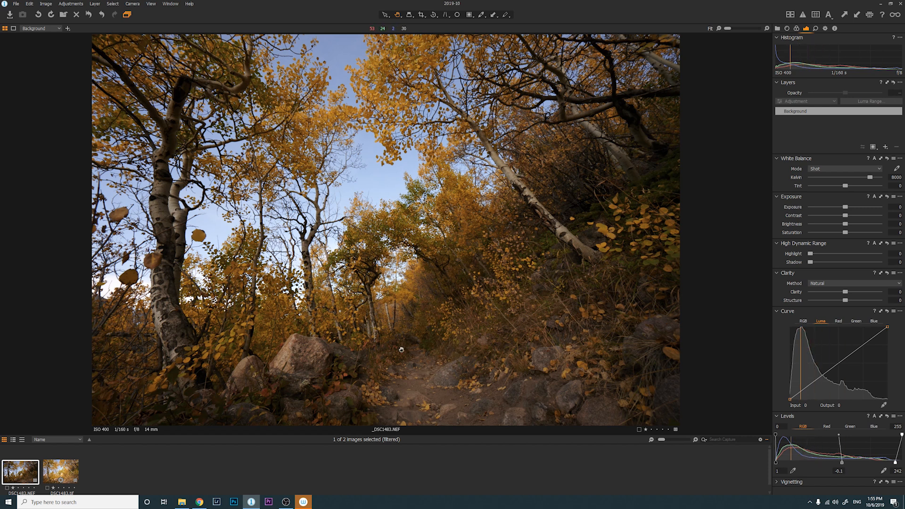
mouse_move(799, 199)
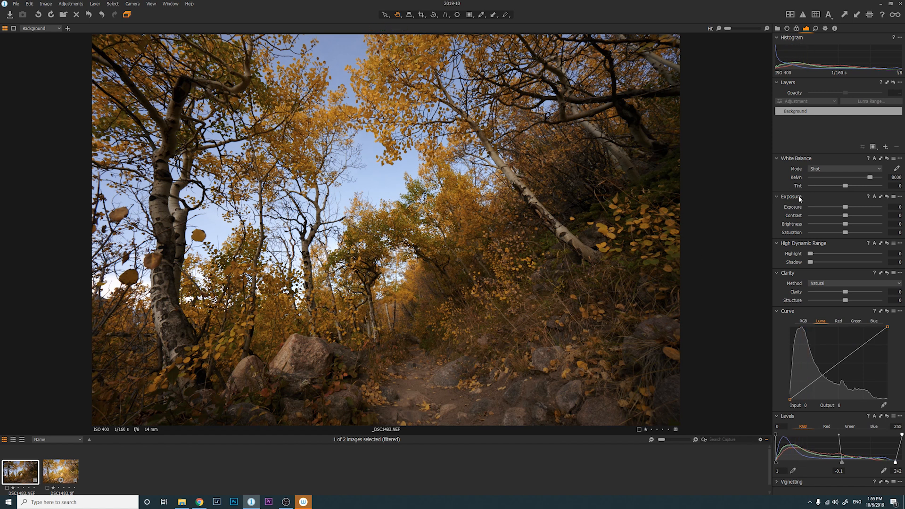
mouse_move(848, 230)
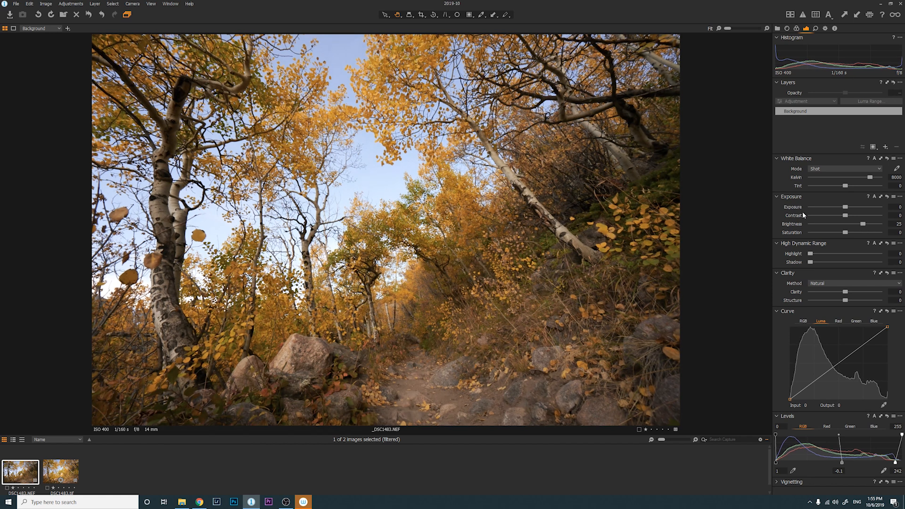
mouse_move(802, 227)
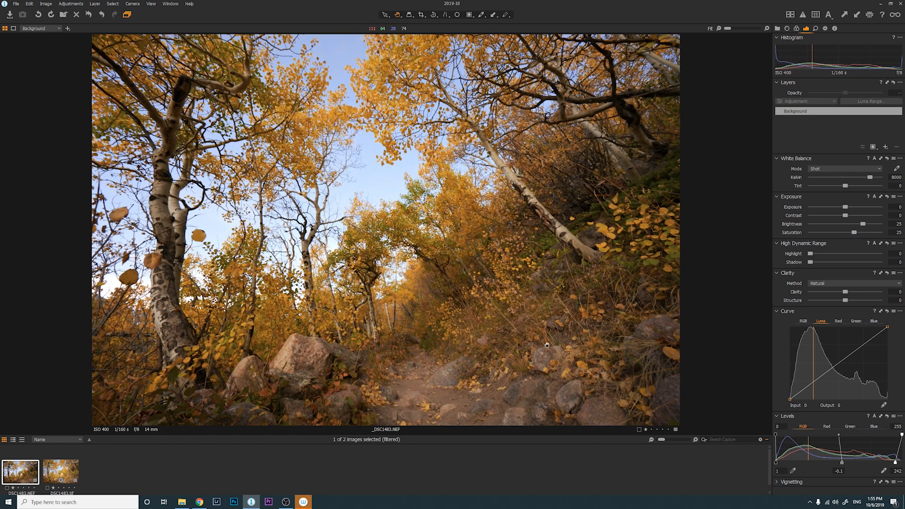
mouse_move(783, 243)
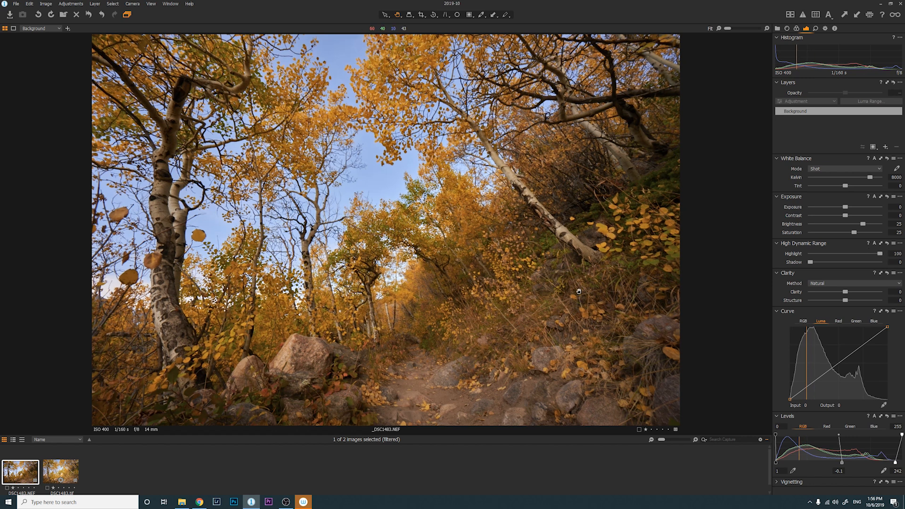
mouse_move(483, 274)
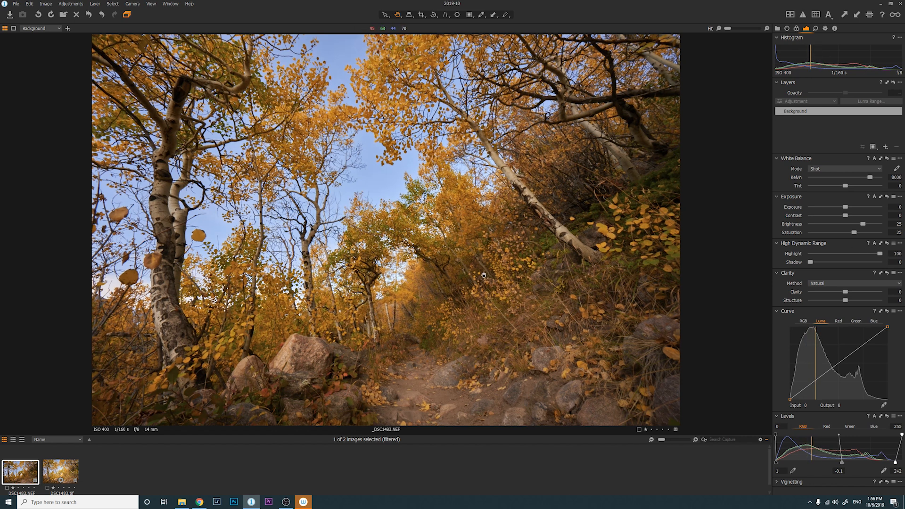
mouse_move(377, 190)
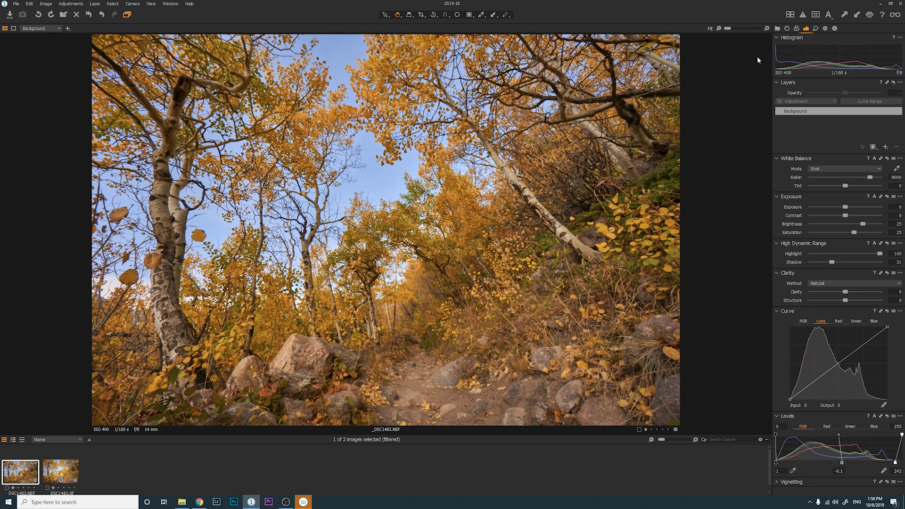
Step: Bring up the Color tools to warm the photo's master colour balance
click(802, 29)
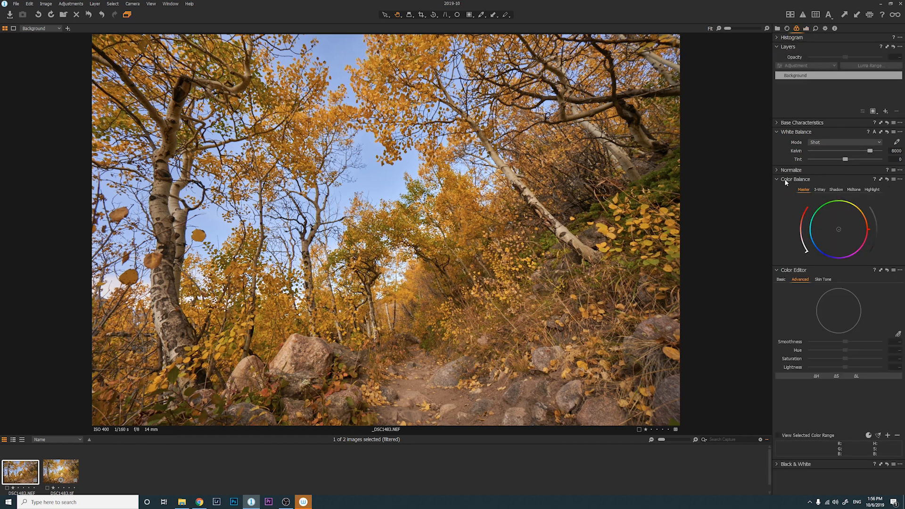
mouse_move(875, 228)
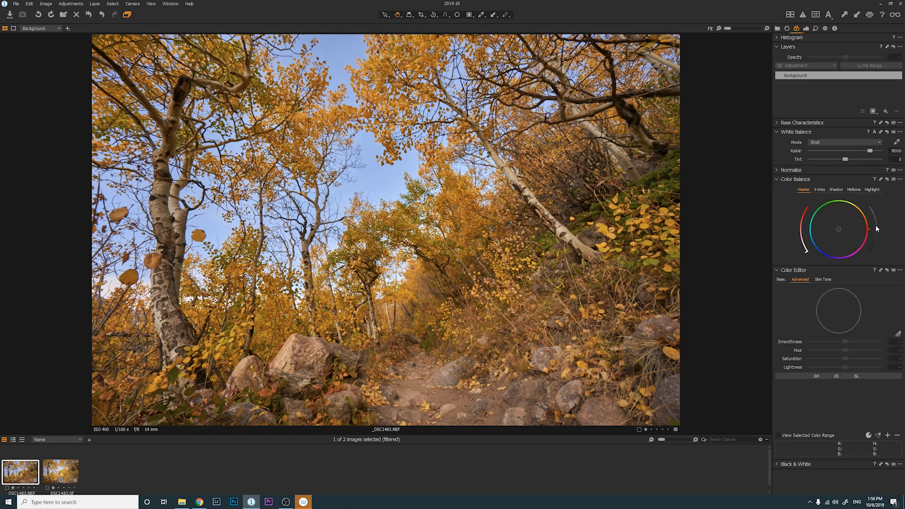
mouse_move(842, 212)
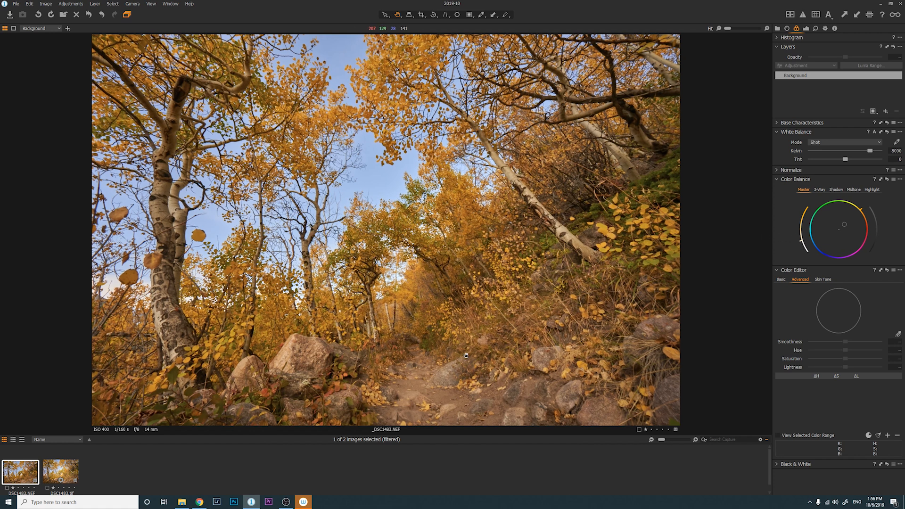
mouse_move(822, 97)
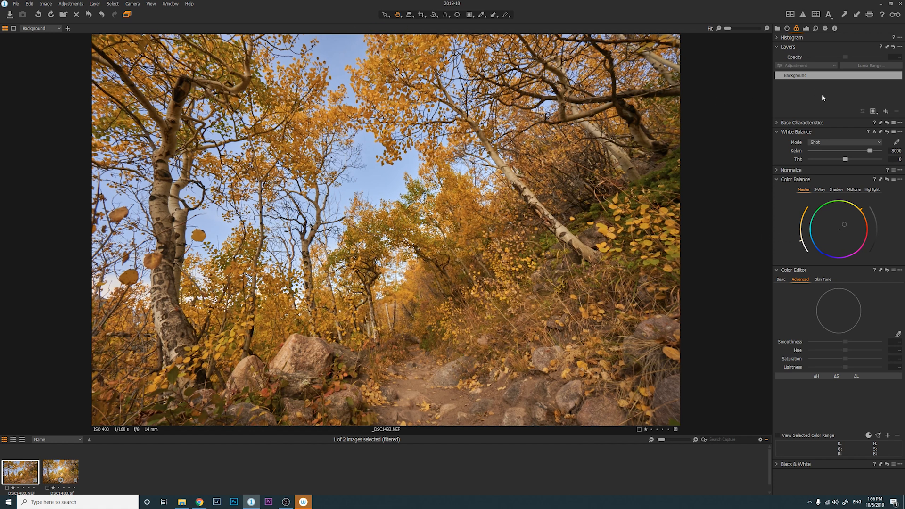
Step: Add a new filled adjustment layer (Layer 1) for the exposure 0.28 and brightness 20 boost
click(885, 111)
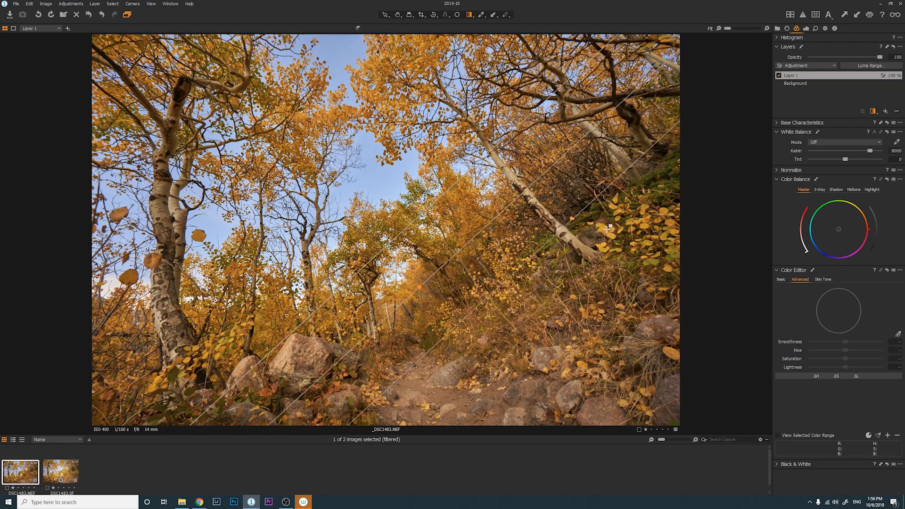
click(796, 76)
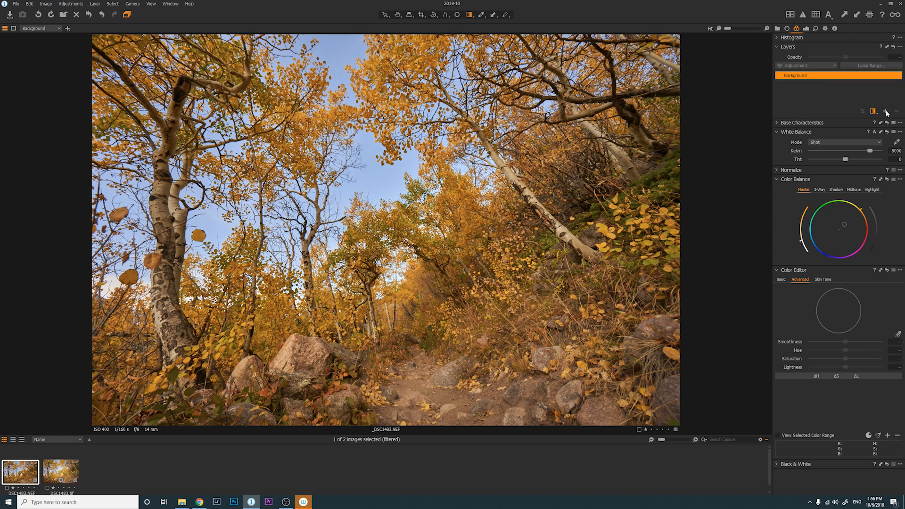
click(886, 111)
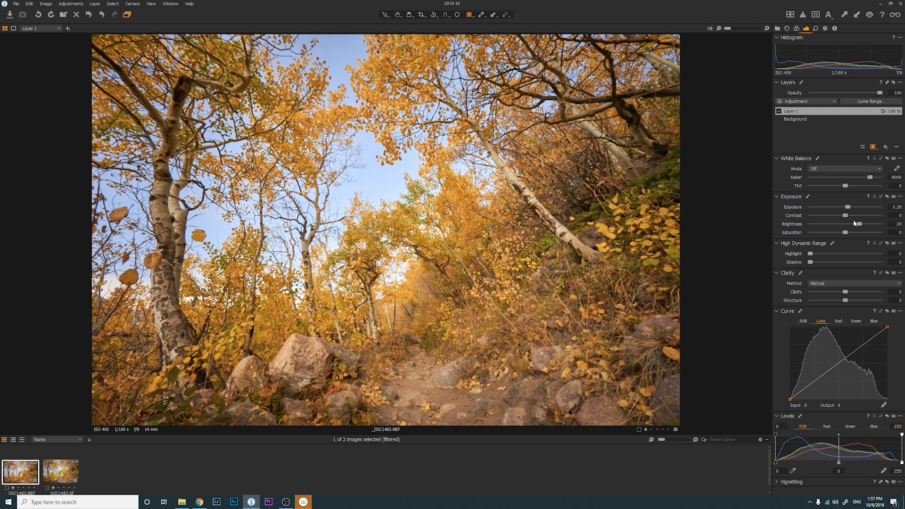
mouse_move(839, 213)
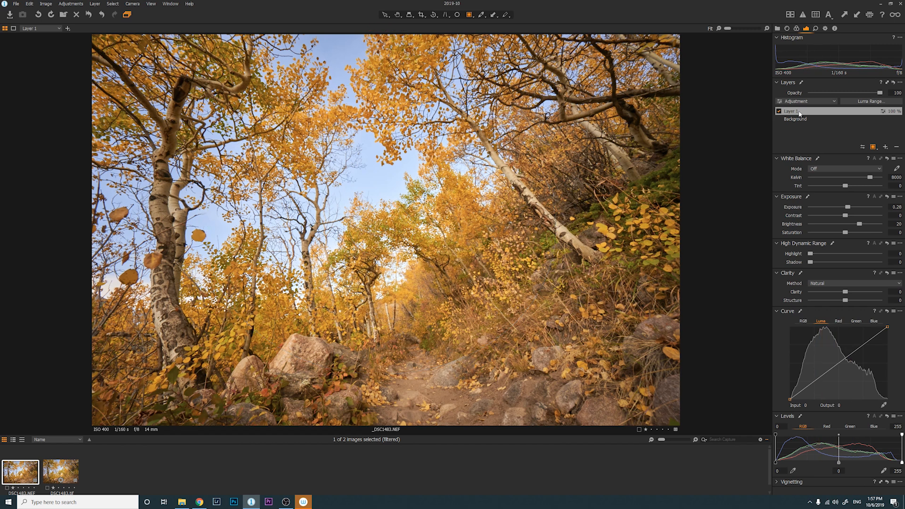
Step: Switch to the Background layer to add the -0.28 elliptic-on-crop vignette
click(795, 119)
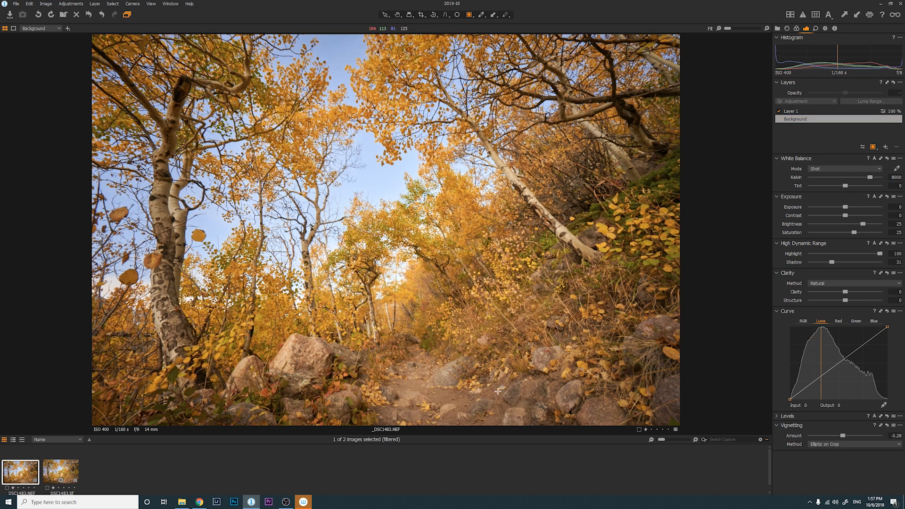
mouse_move(576, 329)
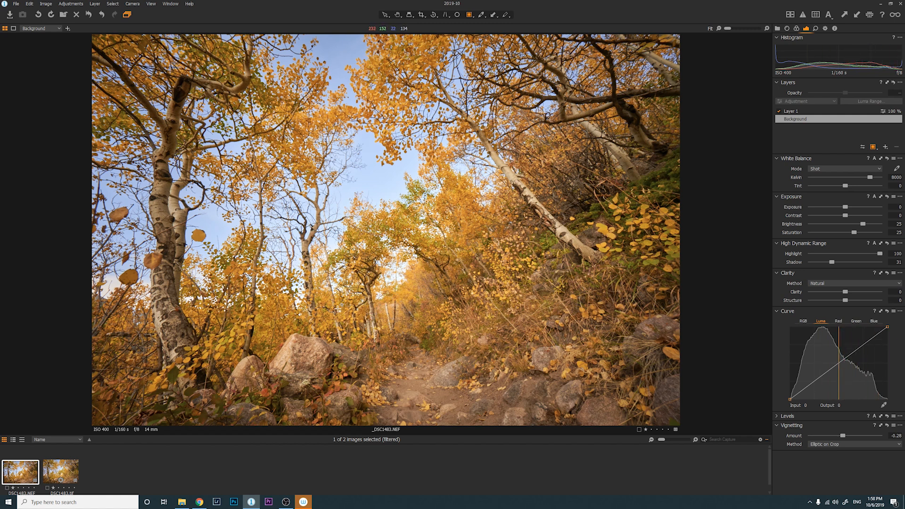
Step: Send the adjusted trail photo to Photoshop CC 2019 as a 16-bit TIFF copy with adjustments
right_click(20, 470)
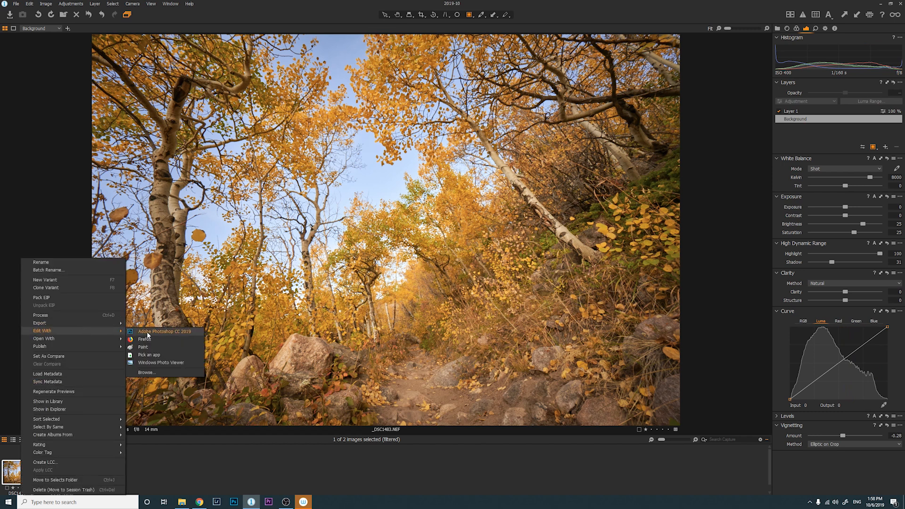
click(164, 331)
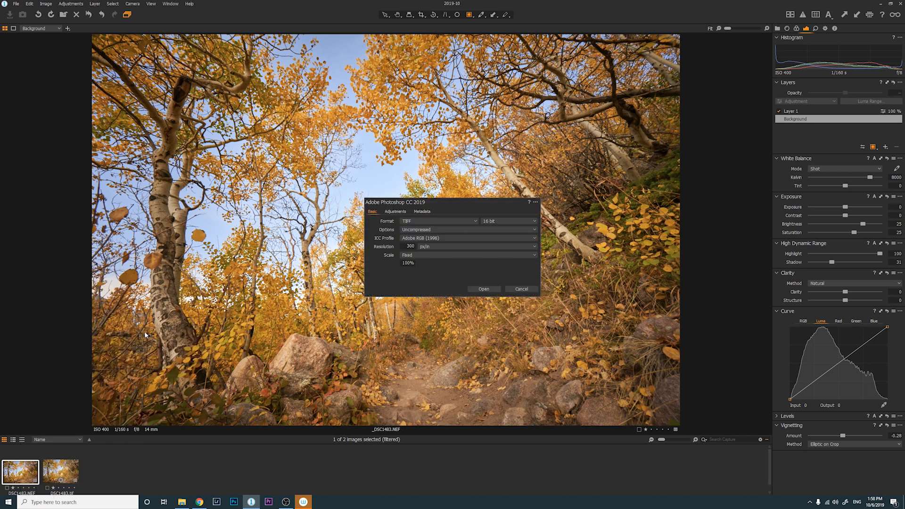
mouse_move(432, 254)
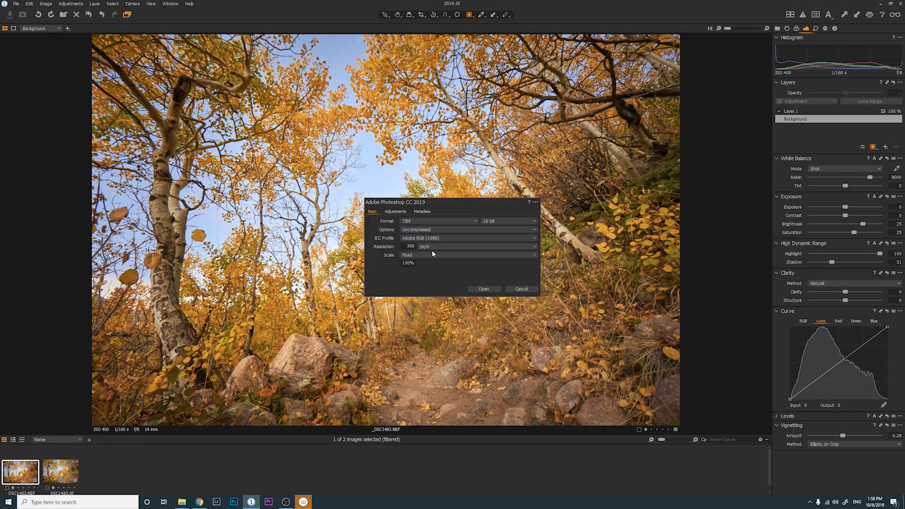
mouse_move(436, 236)
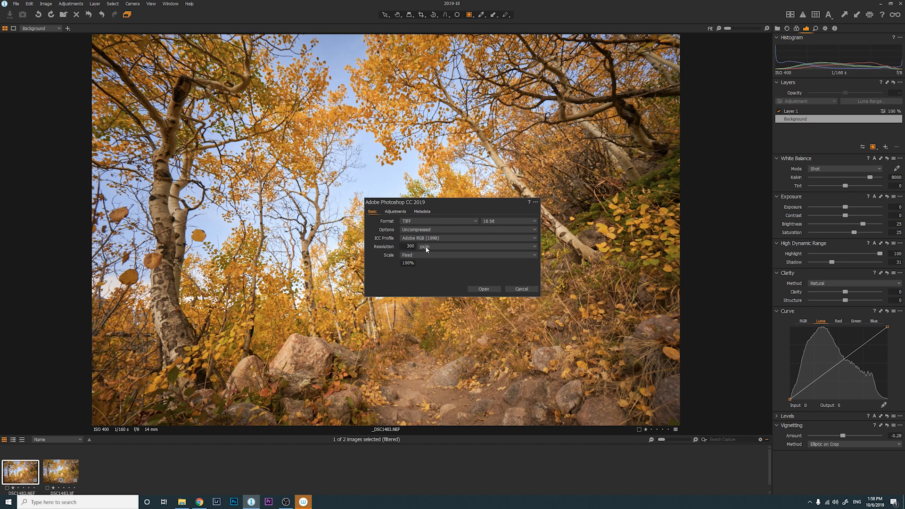
mouse_move(415, 255)
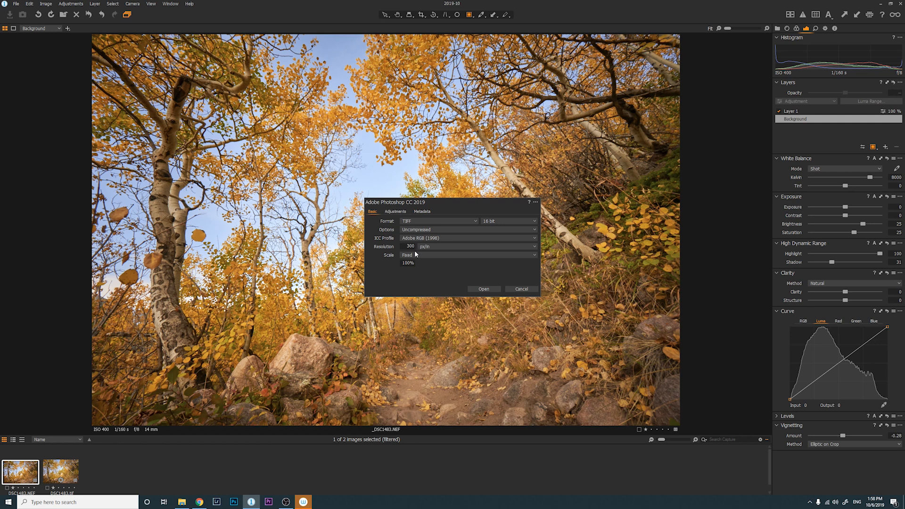
click(395, 211)
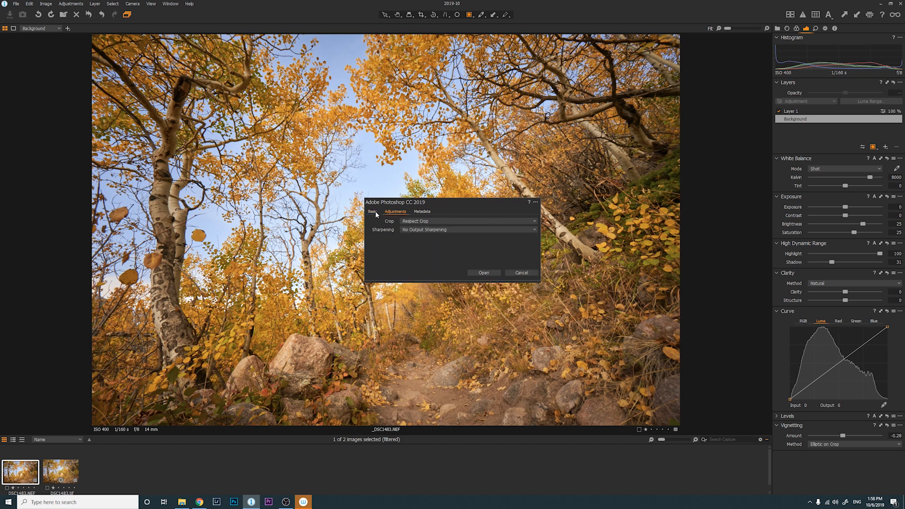
click(484, 272)
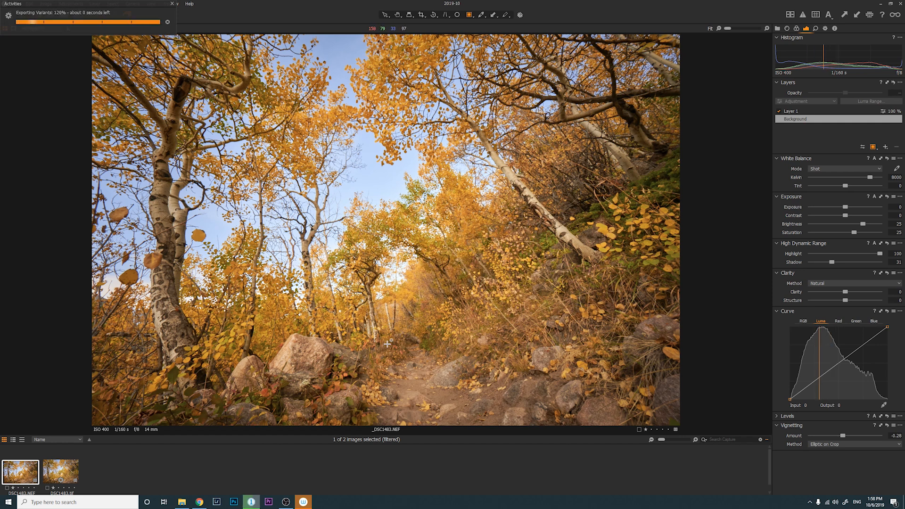
click(234, 501)
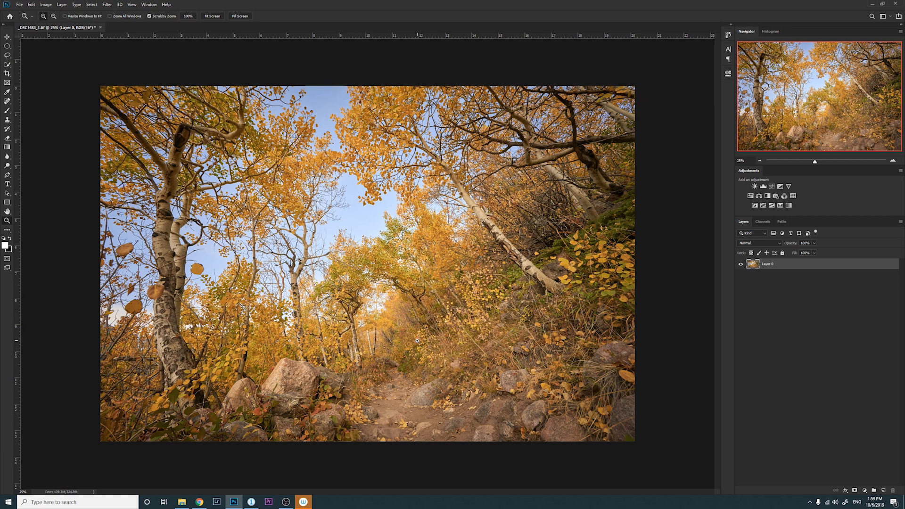
mouse_move(407, 335)
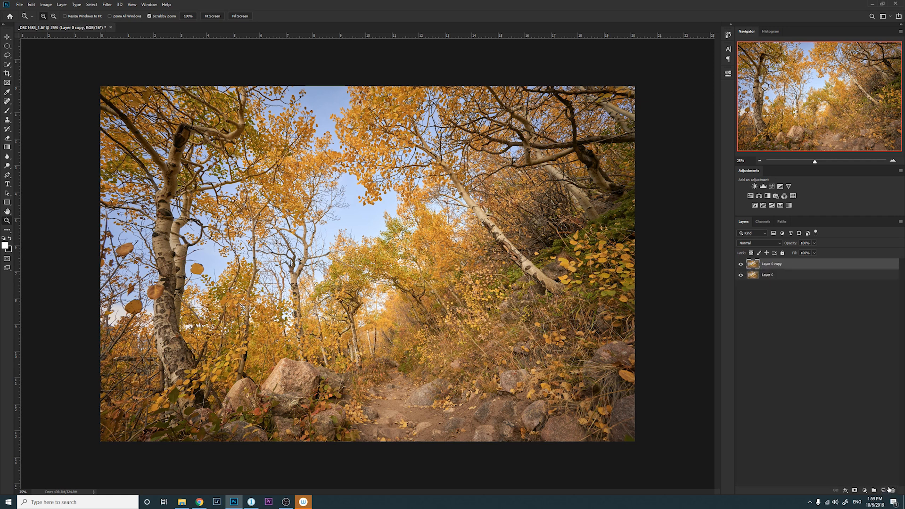
Step: Apply a 20-pixel Gaussian blur to the duplicated photo layer
click(107, 4)
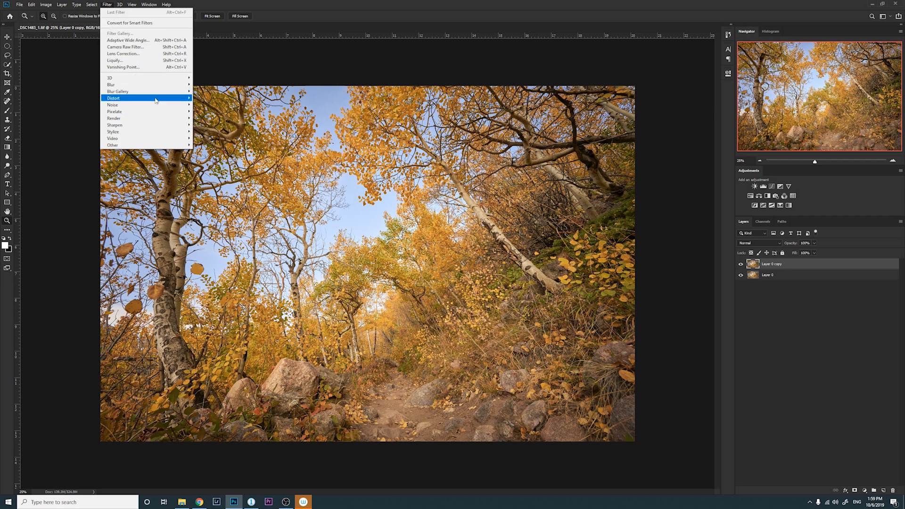
mouse_move(112, 85)
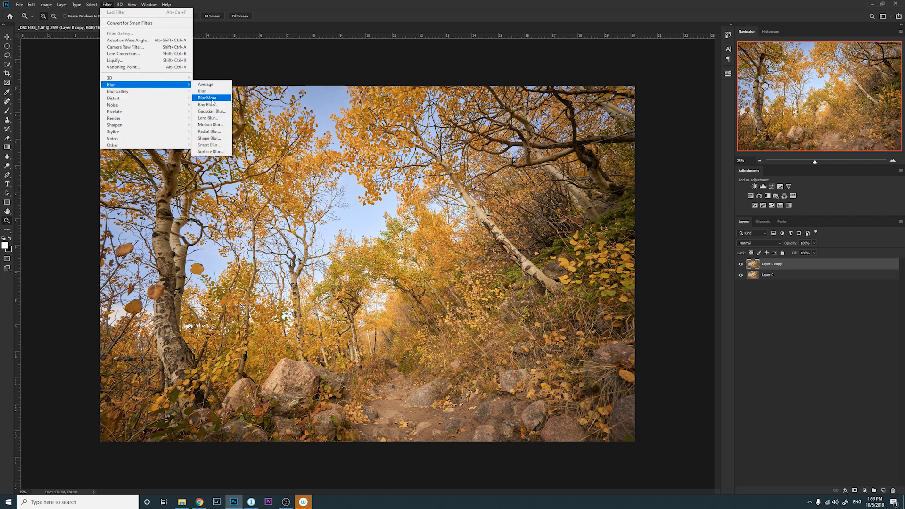
click(209, 111)
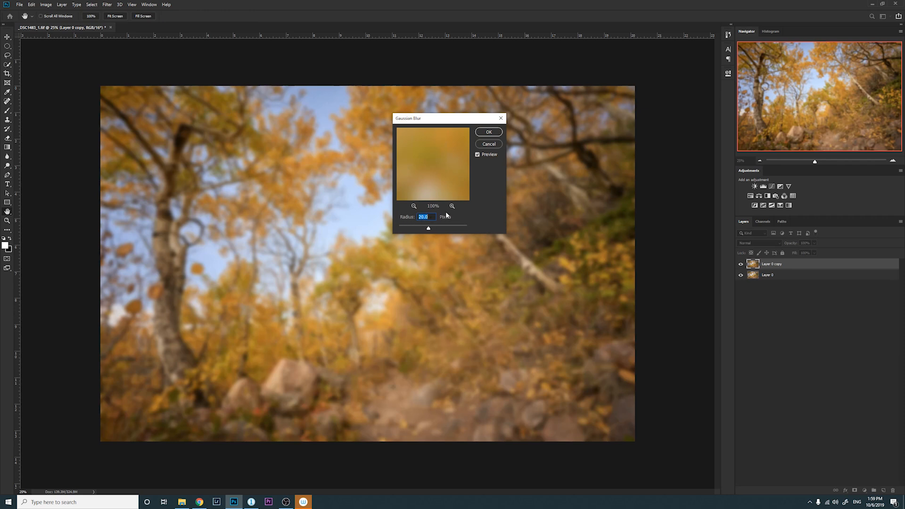
click(488, 132)
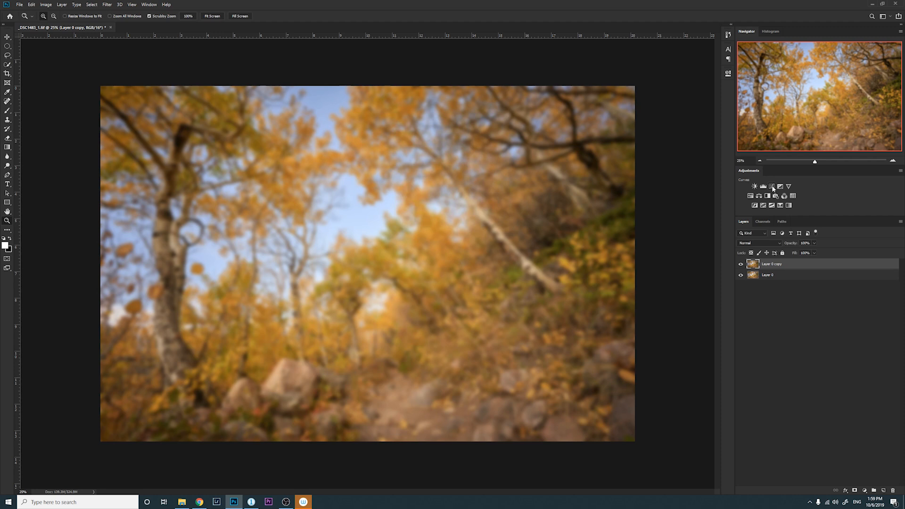
Step: Add a brightening Curves layer over the blurred copy and select the copy to clip it
click(753, 186)
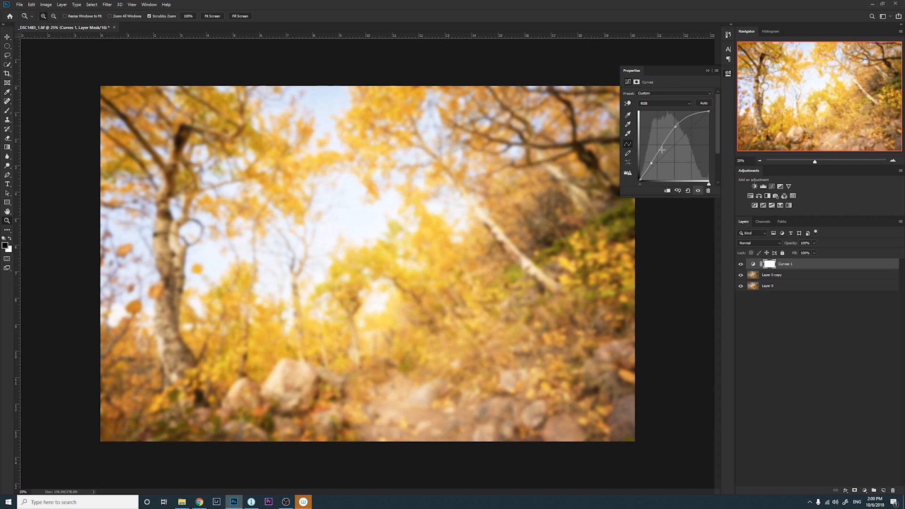
click(708, 71)
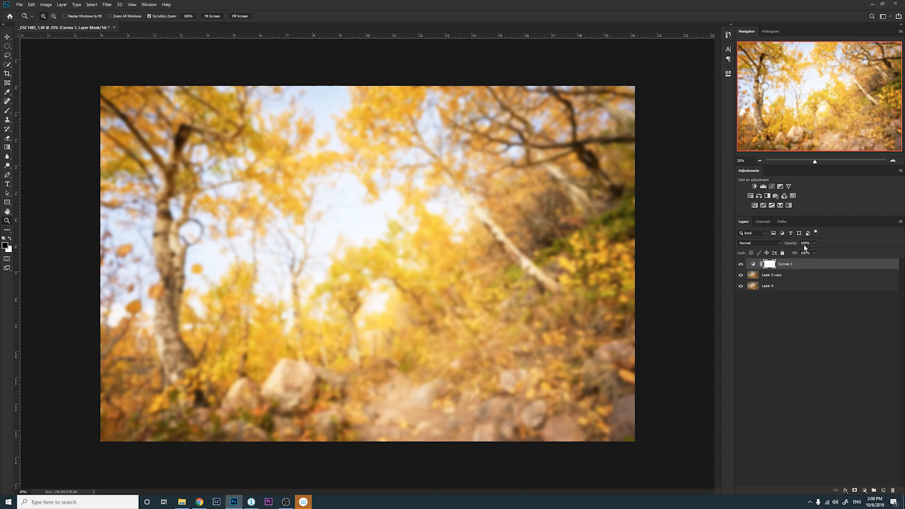
mouse_move(816, 275)
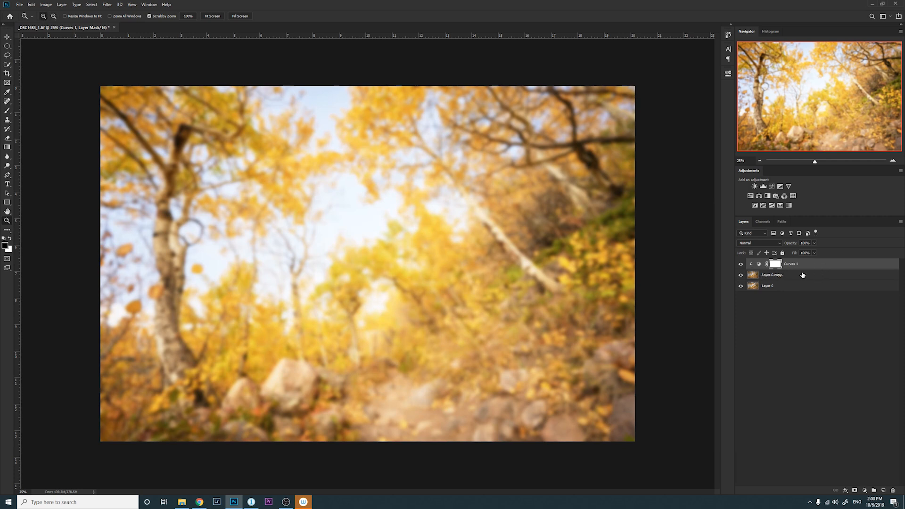
click(791, 274)
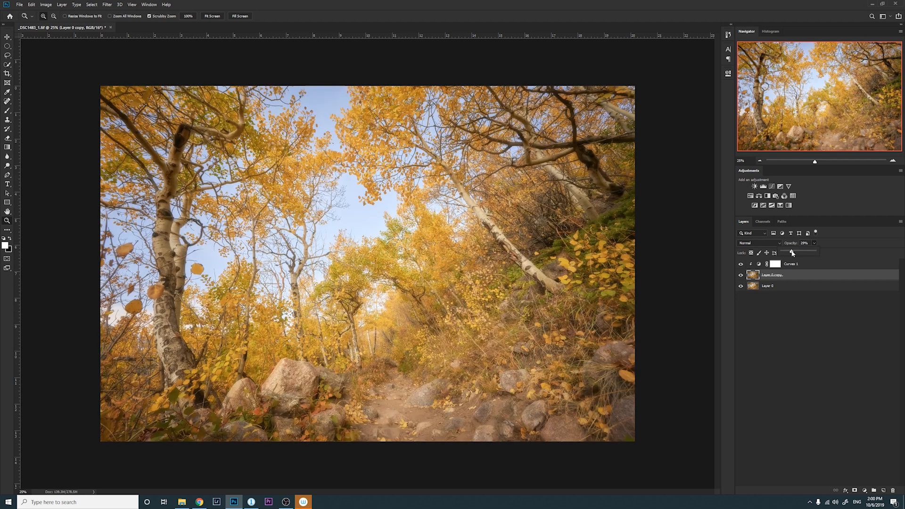
Step: Set the blurred copy to 29% opacity and toggle the glow layers to compare with the original
click(793, 253)
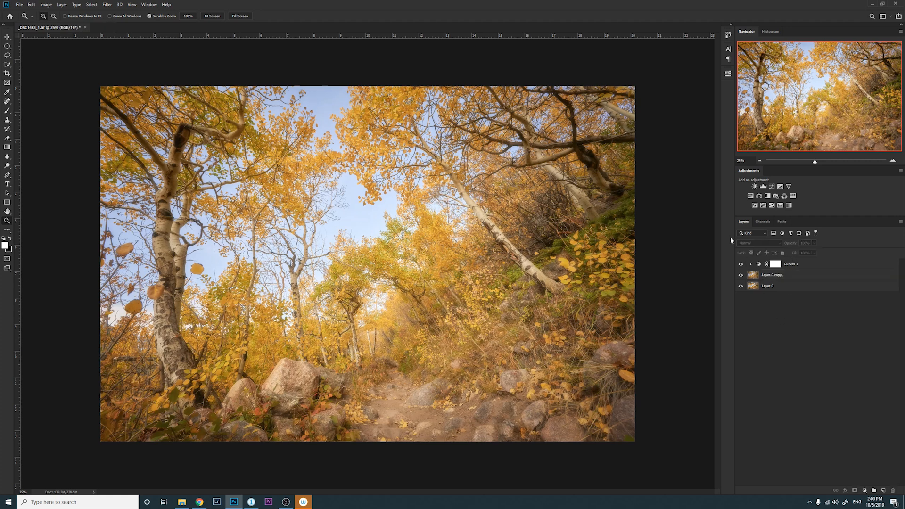
click(741, 277)
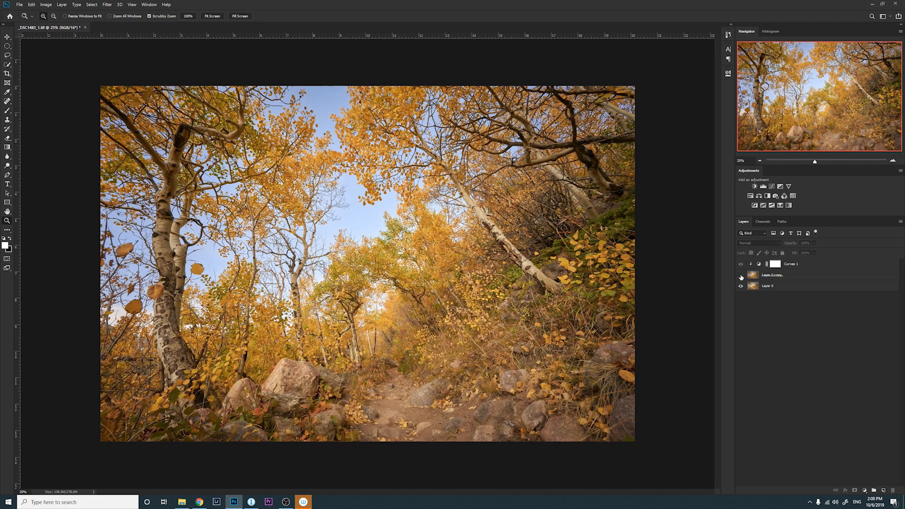
click(740, 277)
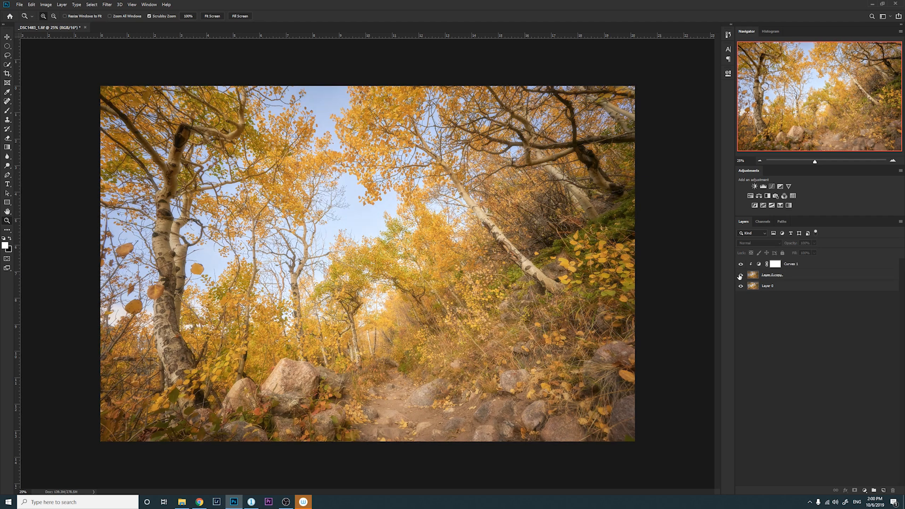
click(773, 274)
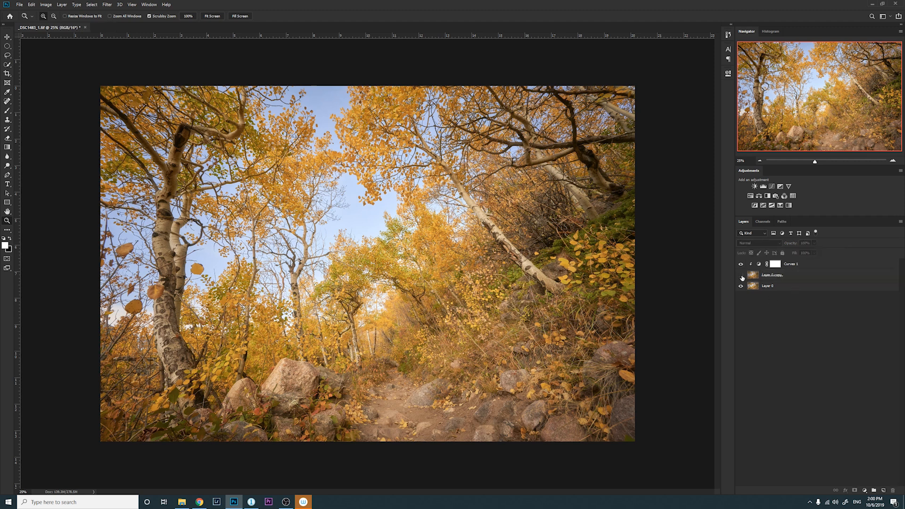
click(741, 277)
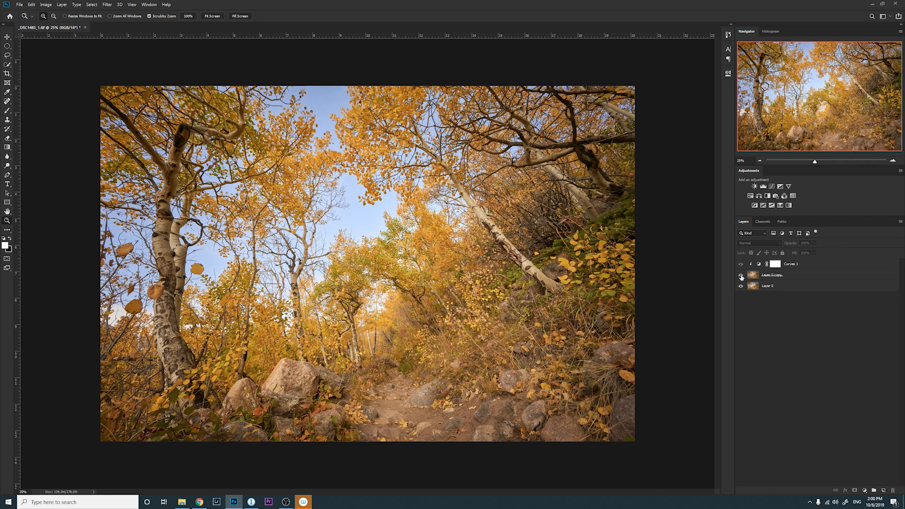
click(741, 275)
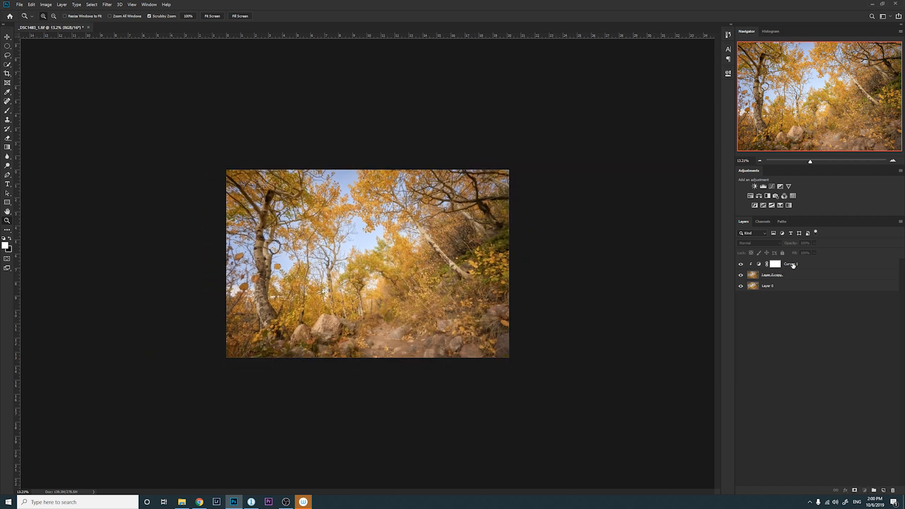
Step: Target the Curves mask and add a Levels adjustment darkening the feathered oval's edges
click(774, 263)
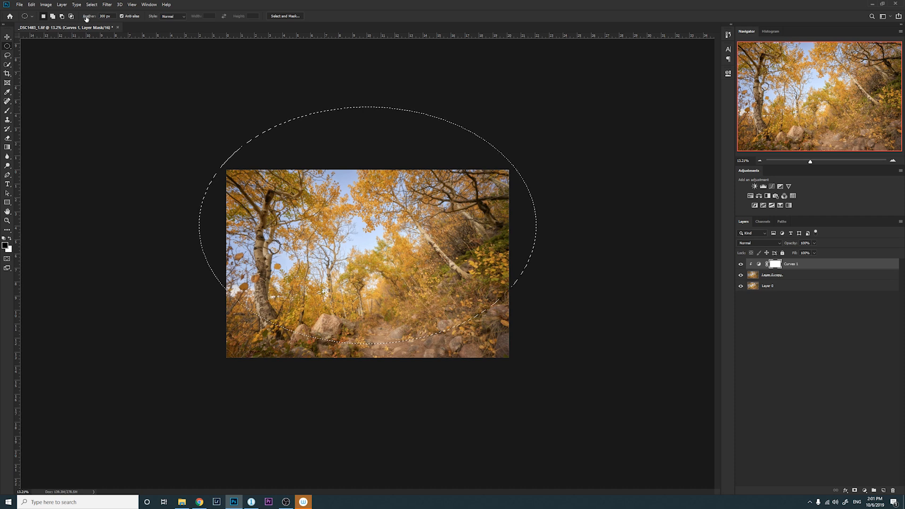
mouse_move(110, 69)
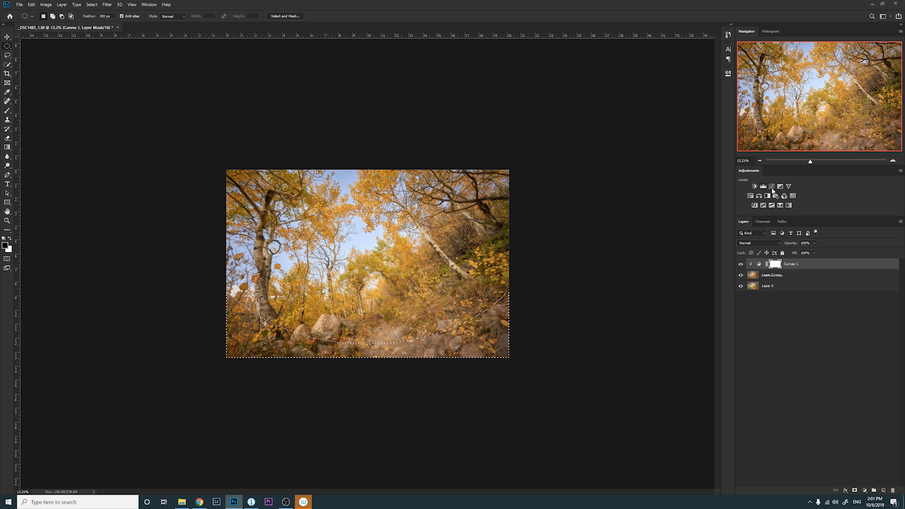
click(762, 186)
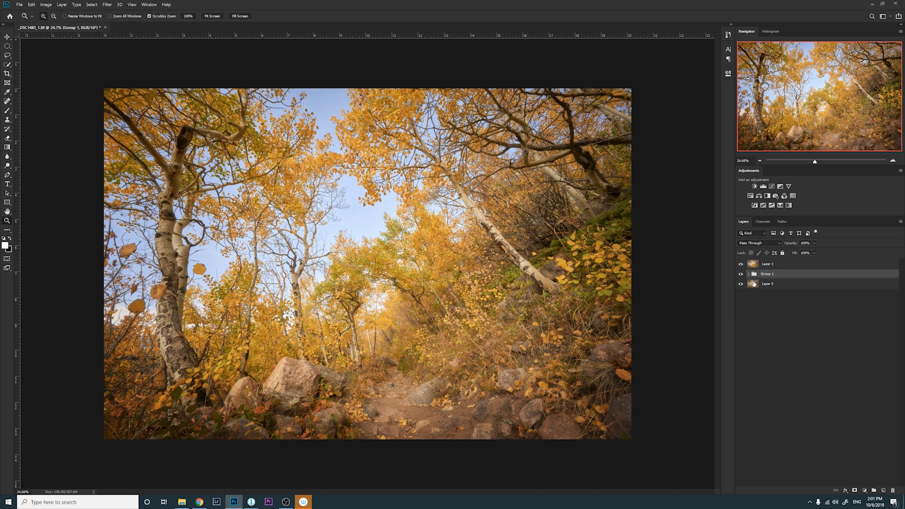
Step: Toggle the merged result layer's visibility to compare the finished look against the original
click(740, 264)
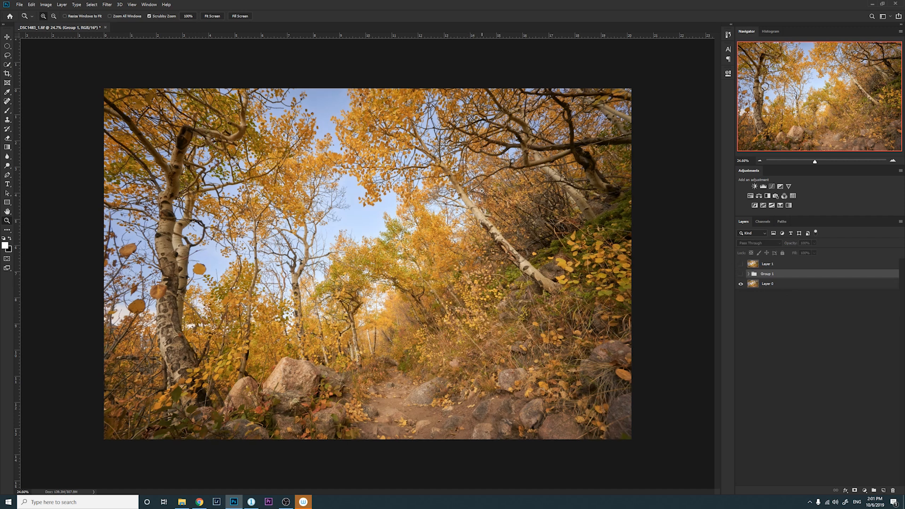
click(741, 264)
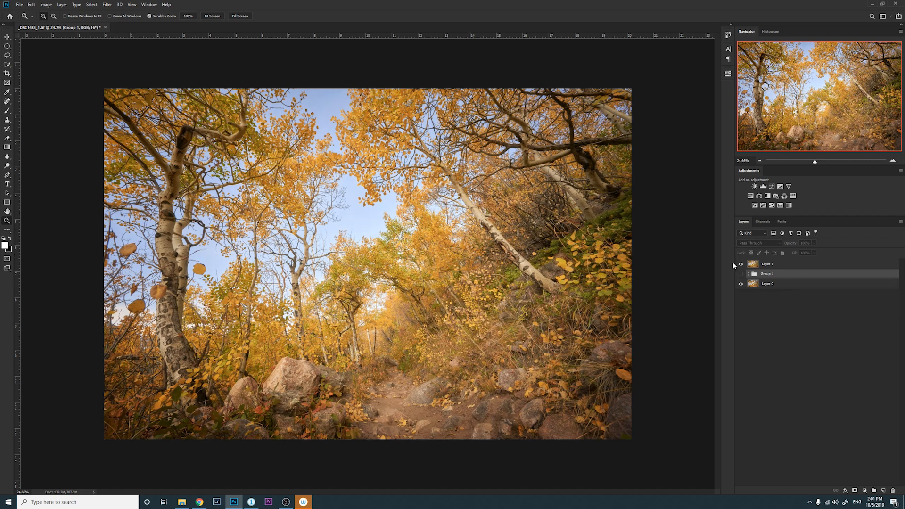
click(741, 264)
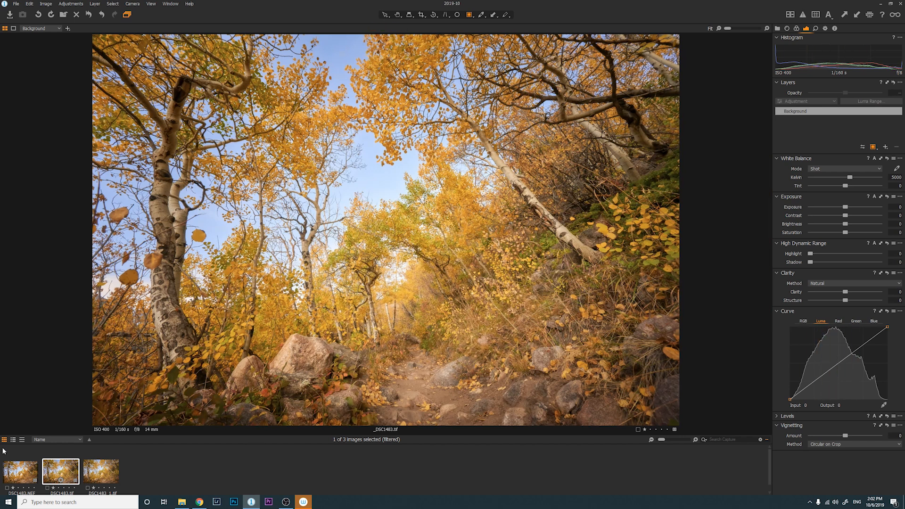
Step: Select the original NEF thumbnail and Ctrl-add the edited TIF for side-by-side viewing
click(20, 471)
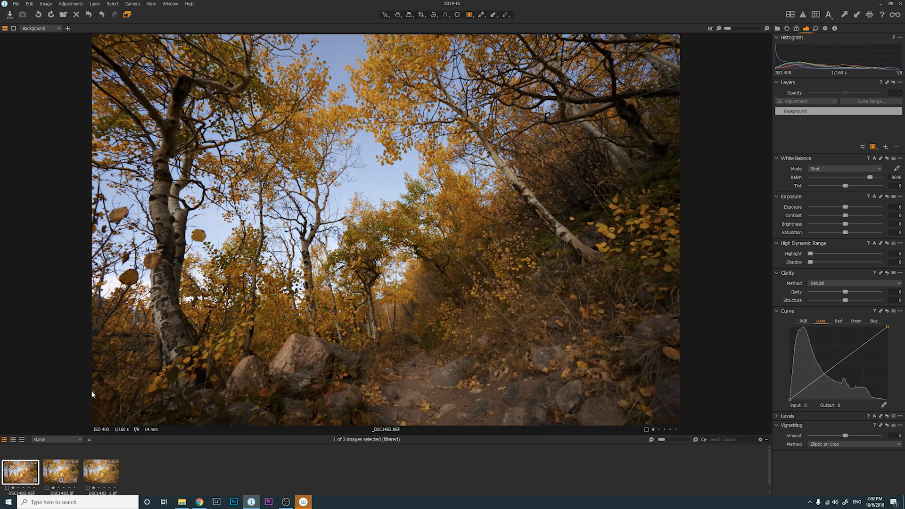
click(61, 471)
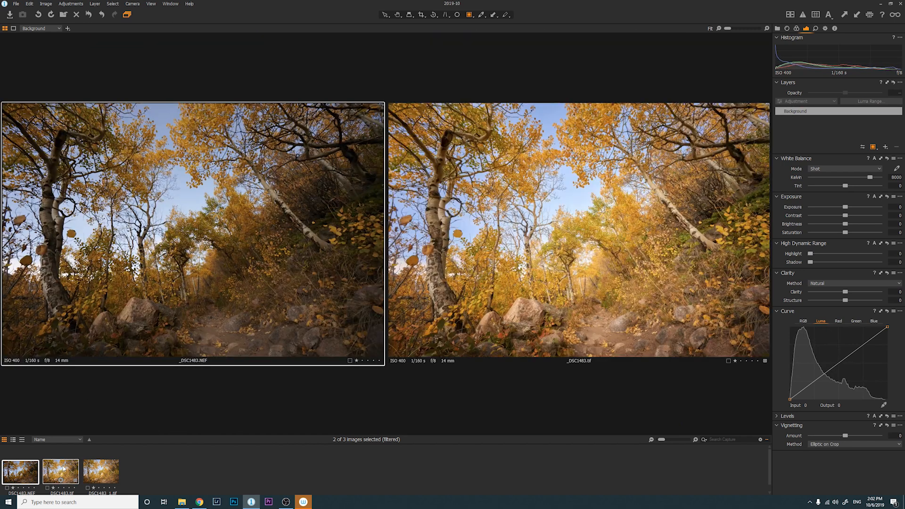
mouse_move(350, 404)
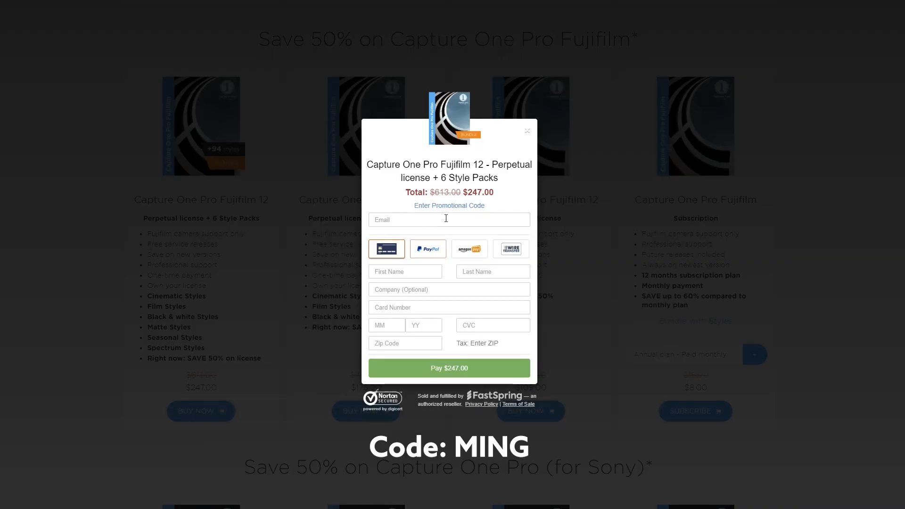
Step: Enter promotional code MING and apply it, dropping the order total to $246.99
click(448, 205)
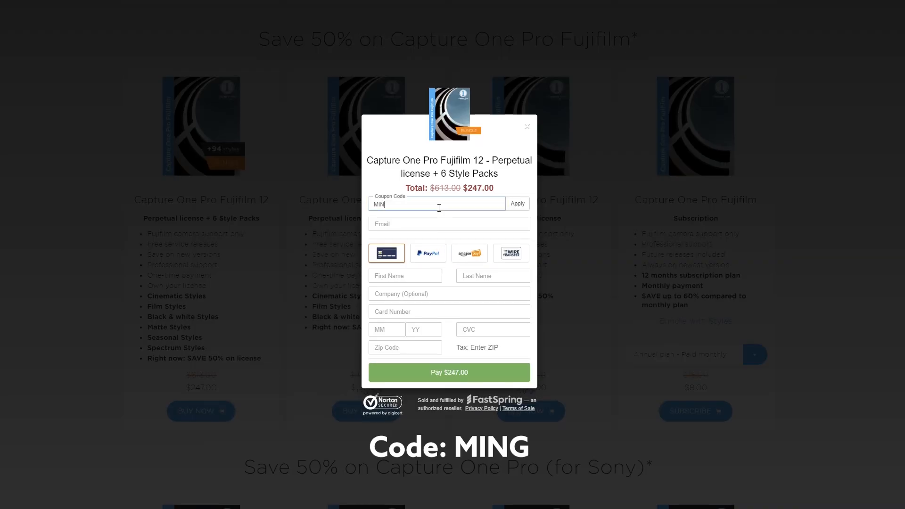
click(515, 204)
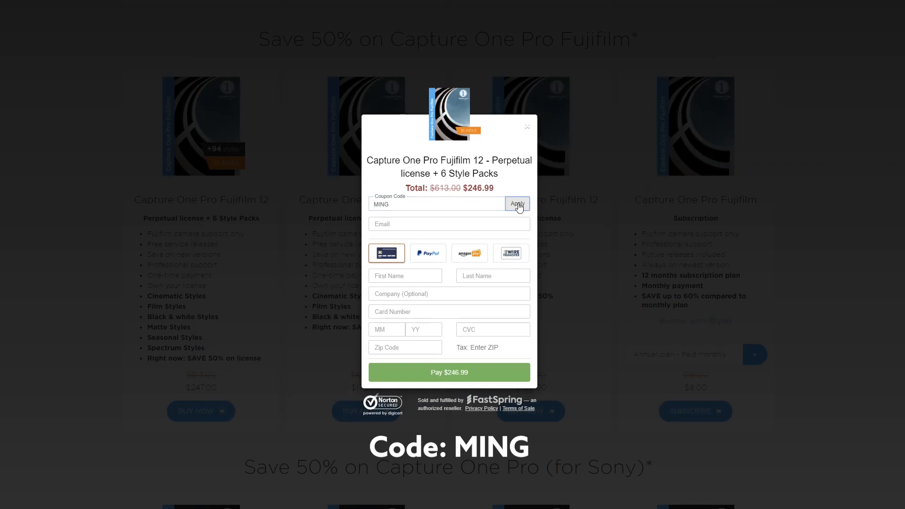